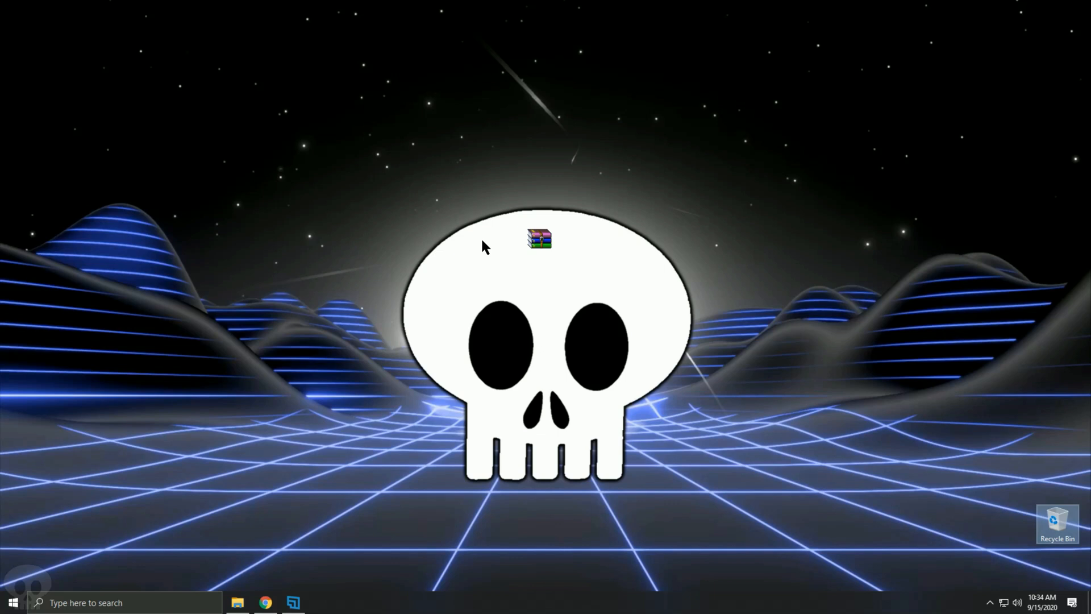
# - Extract the XR500 firmware archive on the desktop via Extract Here
pyautogui.click(538, 248)
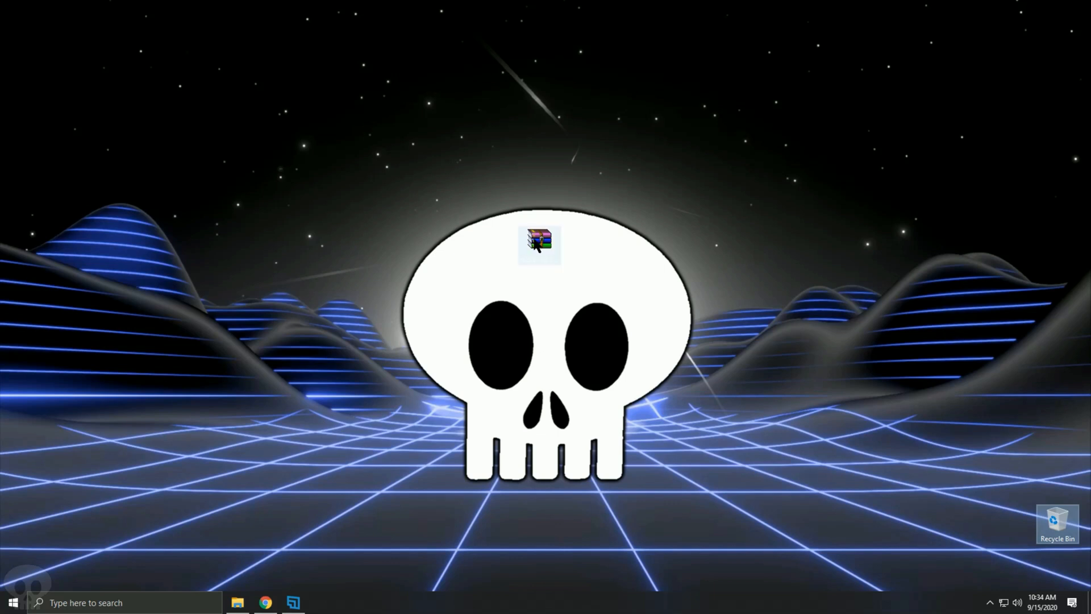
pyautogui.rightClick(541, 251)
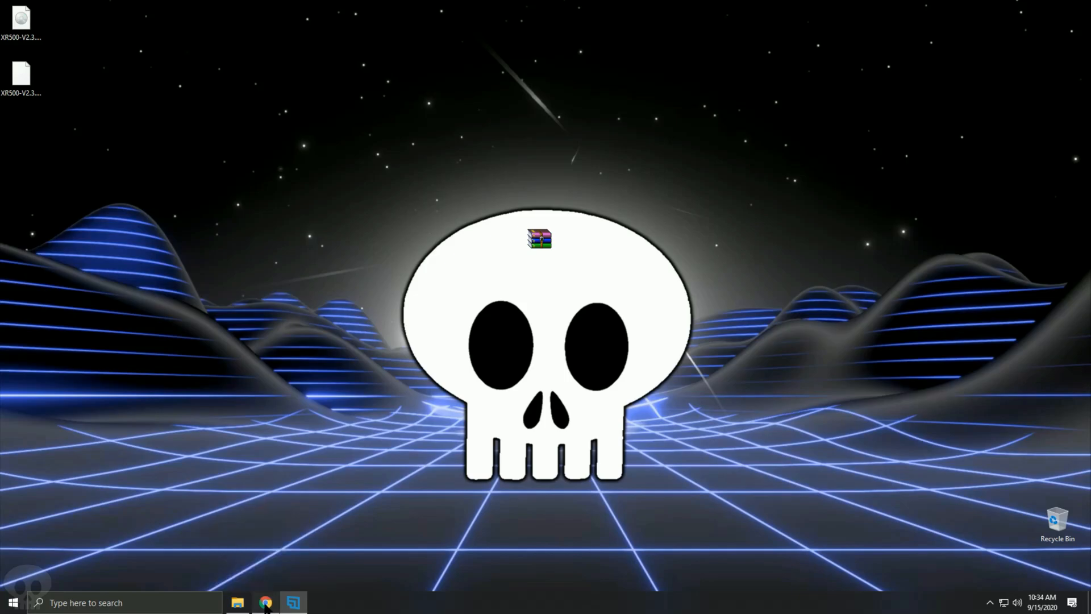
# - Select the extracted XR500-V2.3.2.104 image as the upgrade file on Firmware Update
pyautogui.click(263, 602)
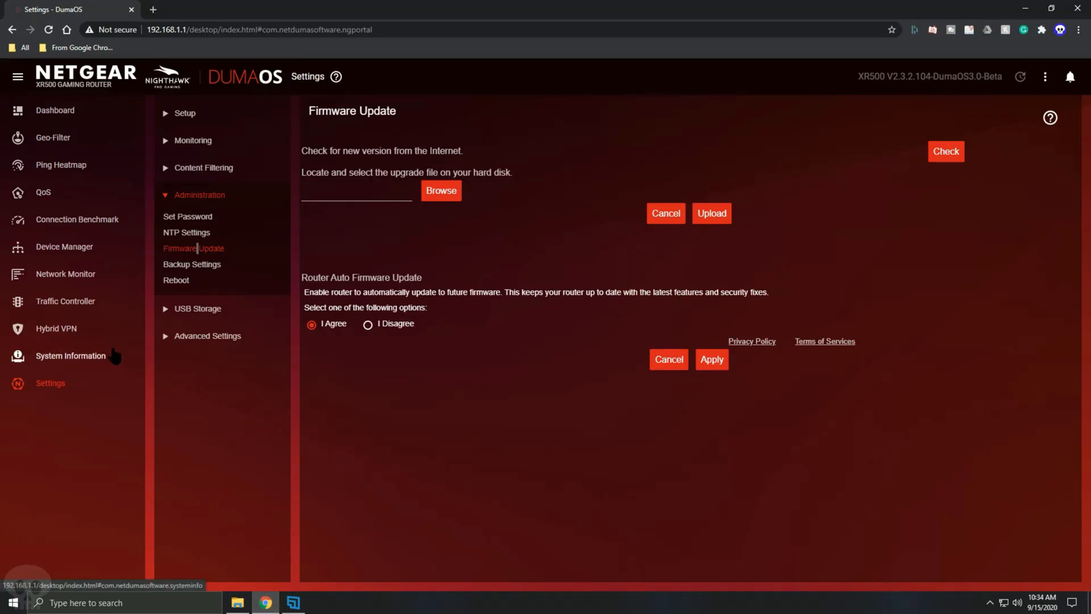
pyautogui.moveTo(33, 392)
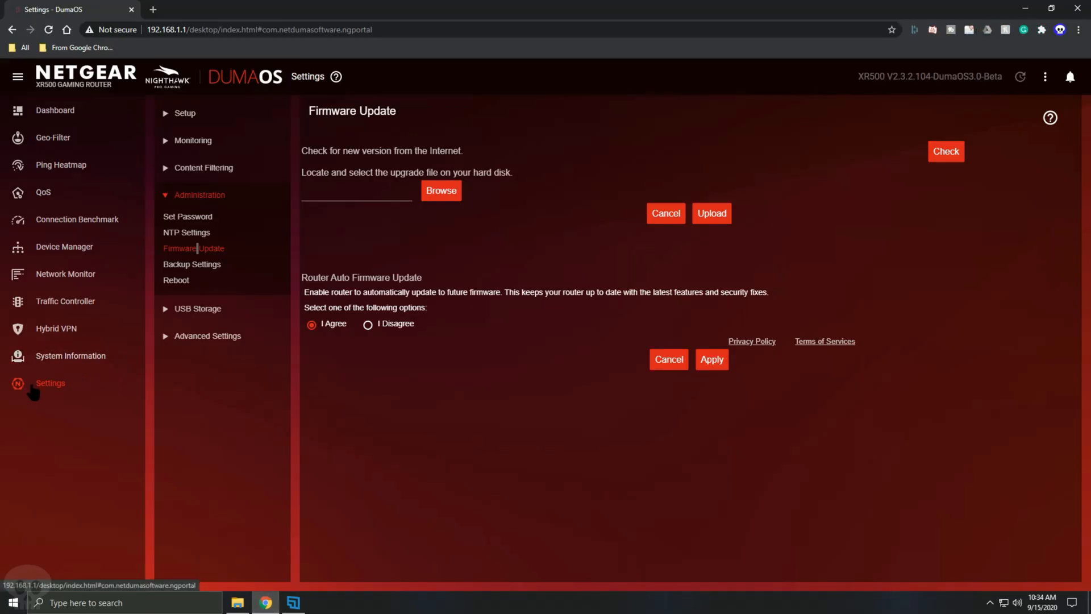
pyautogui.moveTo(207, 195)
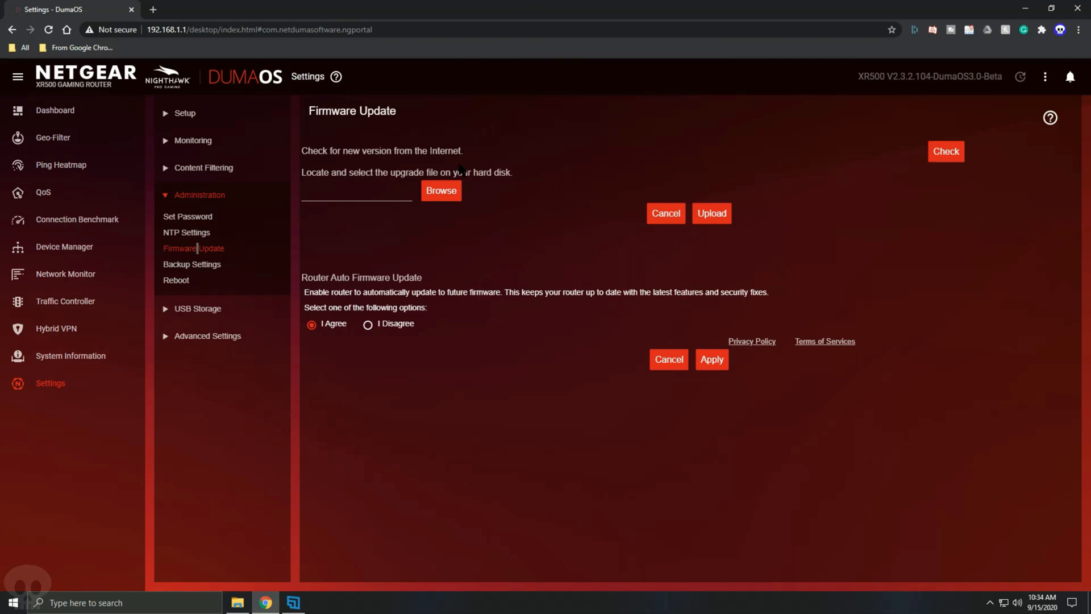
pyautogui.moveTo(443, 206)
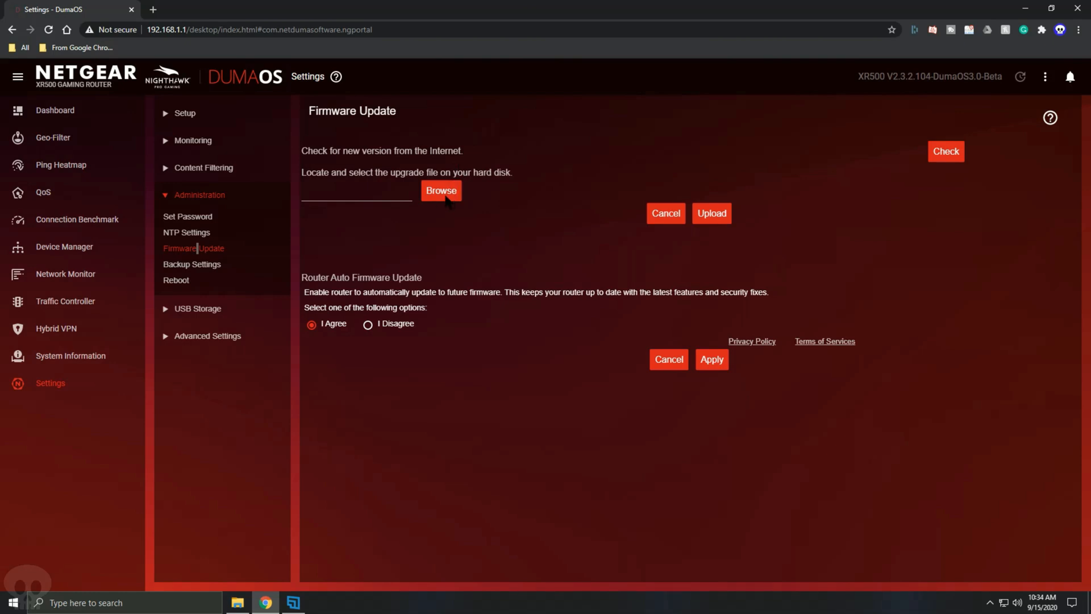
pyautogui.click(441, 191)
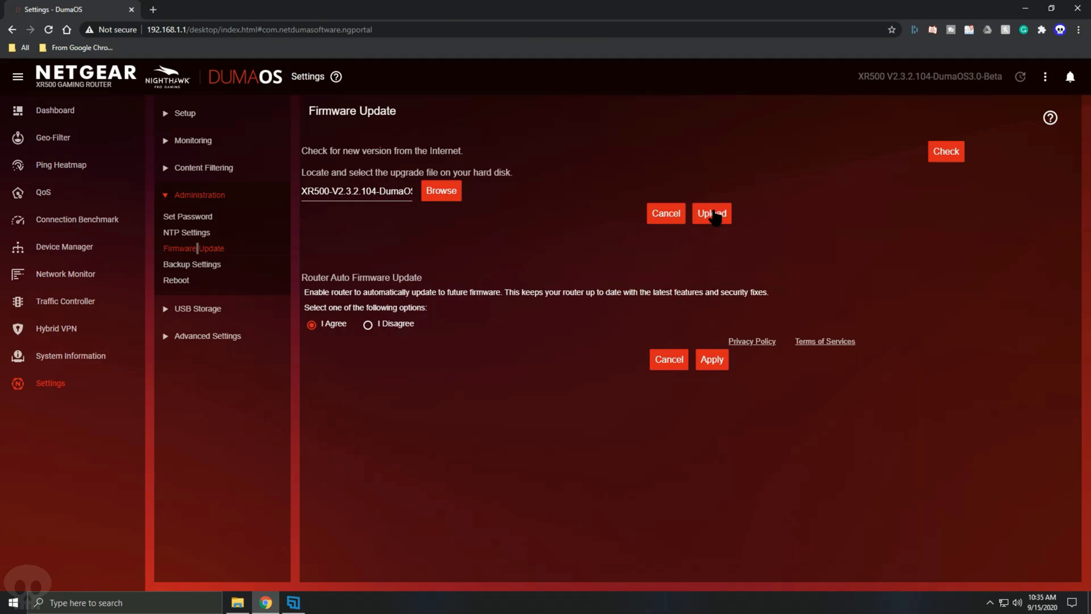
# - Upload the image and answer No to reinstalling the identical 2.3.2.104 version
pyautogui.click(711, 214)
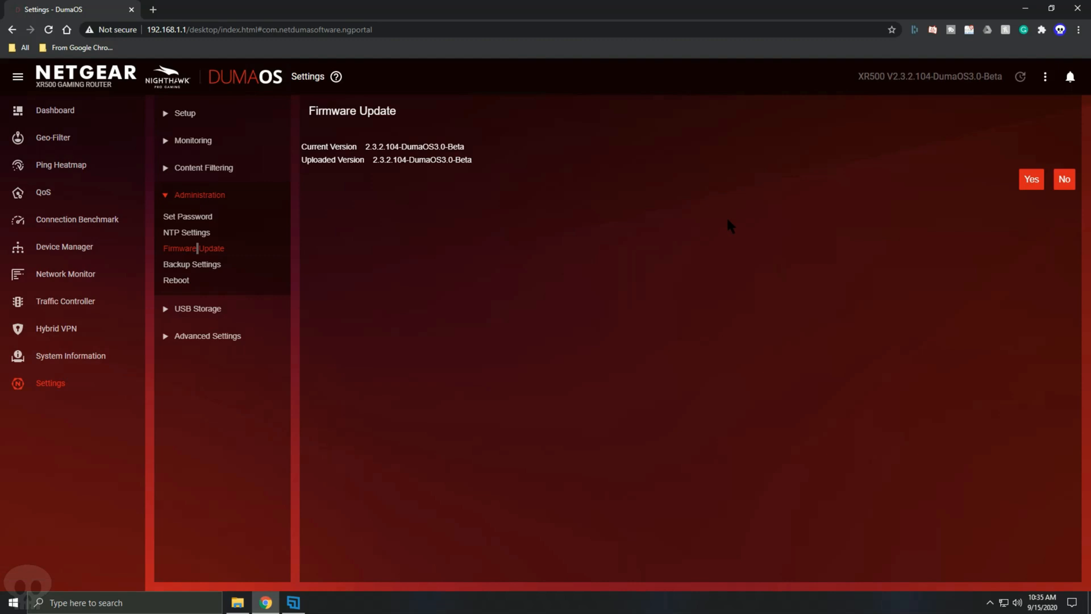
pyautogui.moveTo(1064, 179)
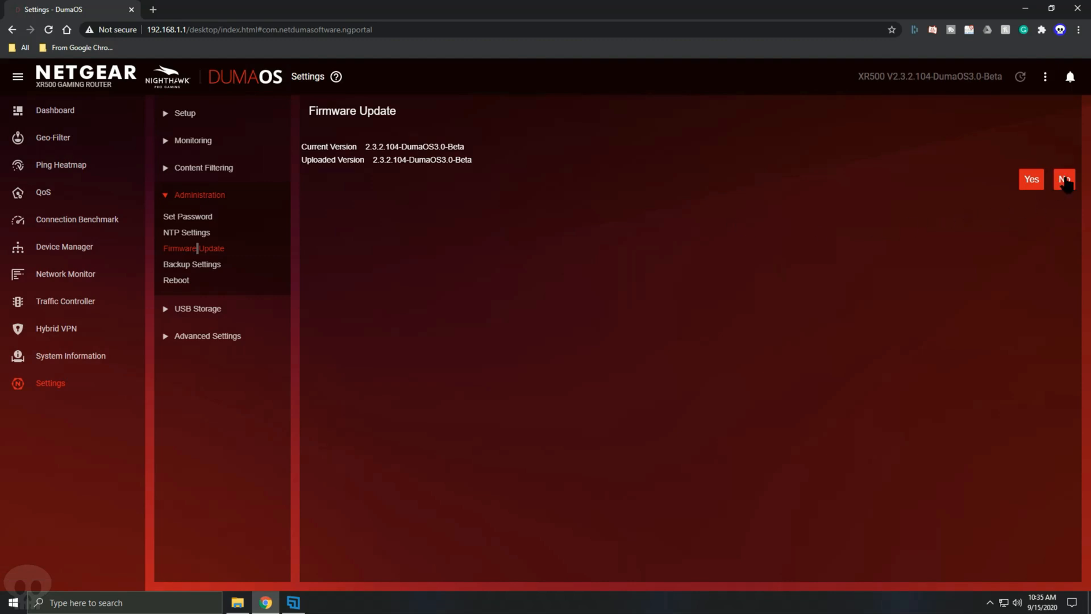
pyautogui.click(1064, 180)
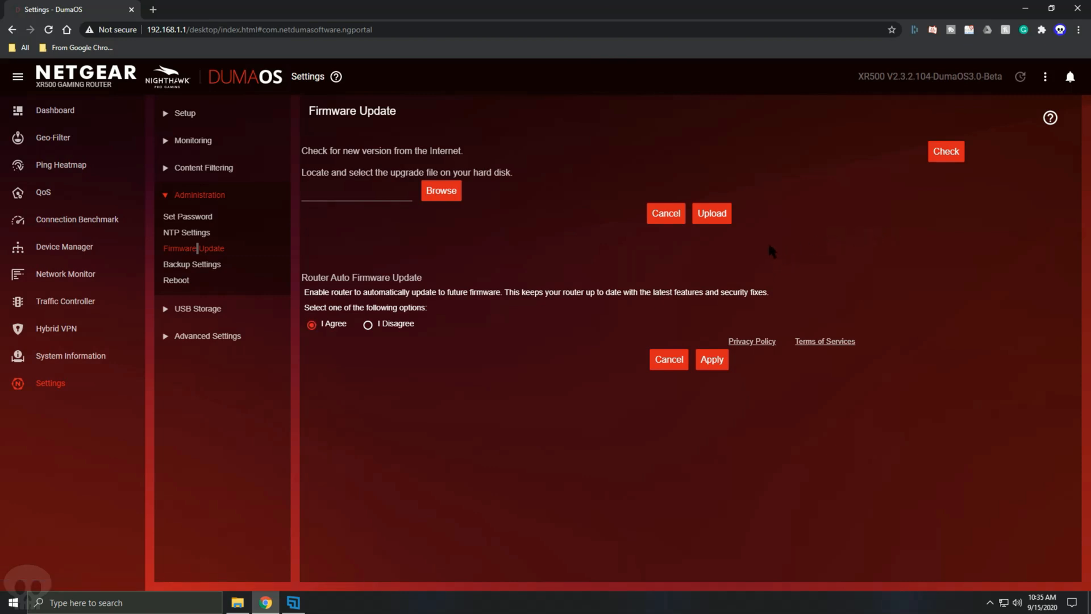
pyautogui.moveTo(619, 273)
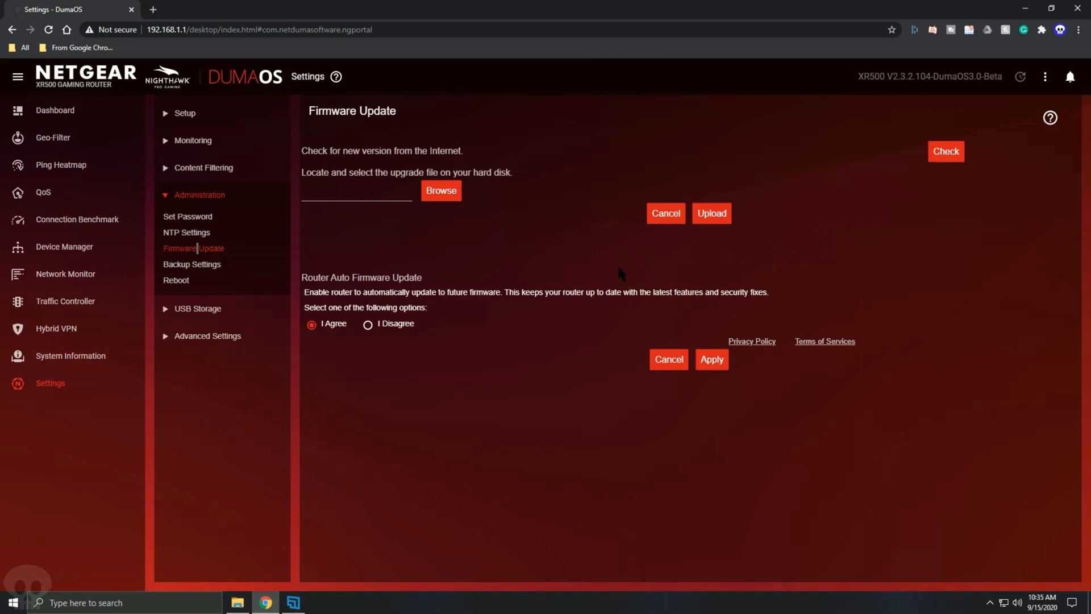